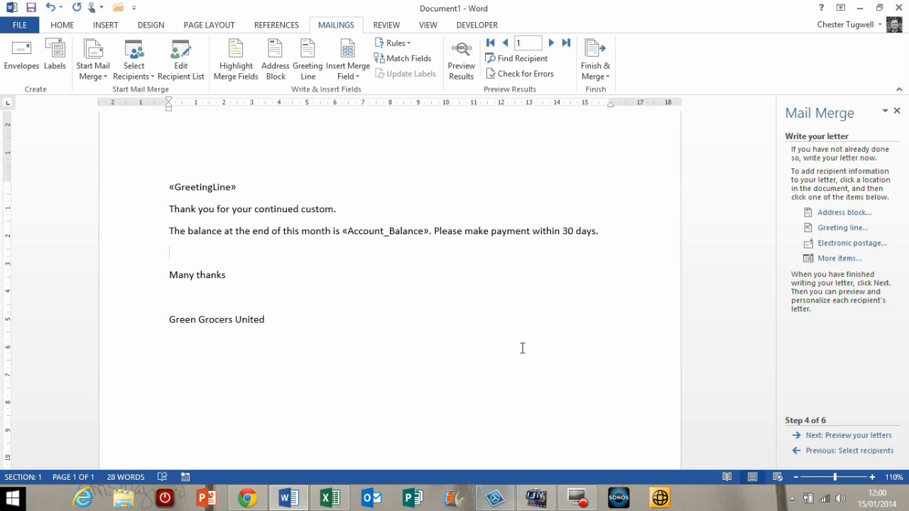
Step: View the Database workbook listing Bob Smith £112.45 and Bert Jones £345.67
{"action": "left_click", "coordinate": [169, 252]}
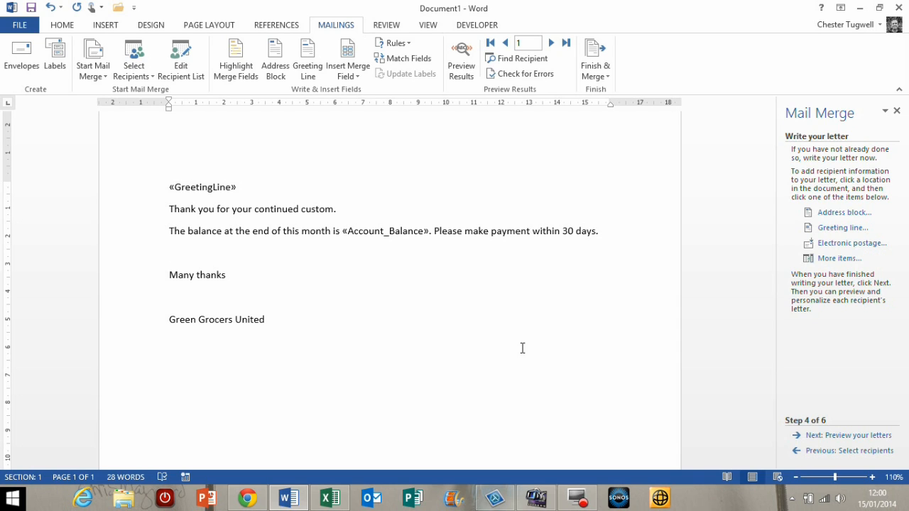
{"action": "mouse_move", "coordinate": [432, 260]}
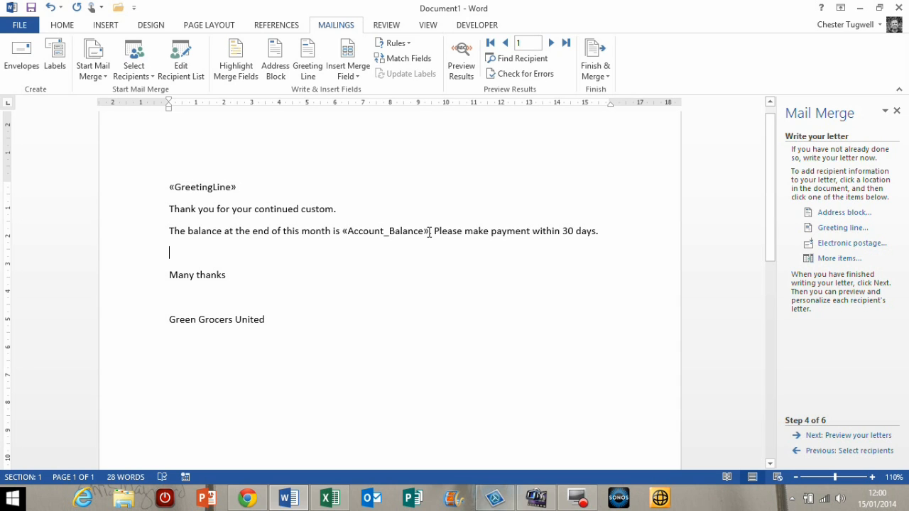
{"action": "left_click", "coordinate": [329, 497]}
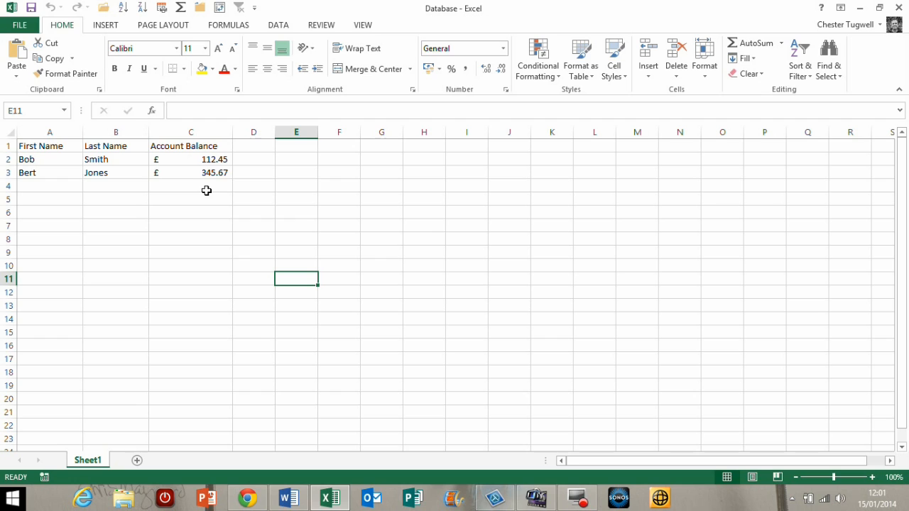
{"action": "mouse_move", "coordinate": [211, 155]}
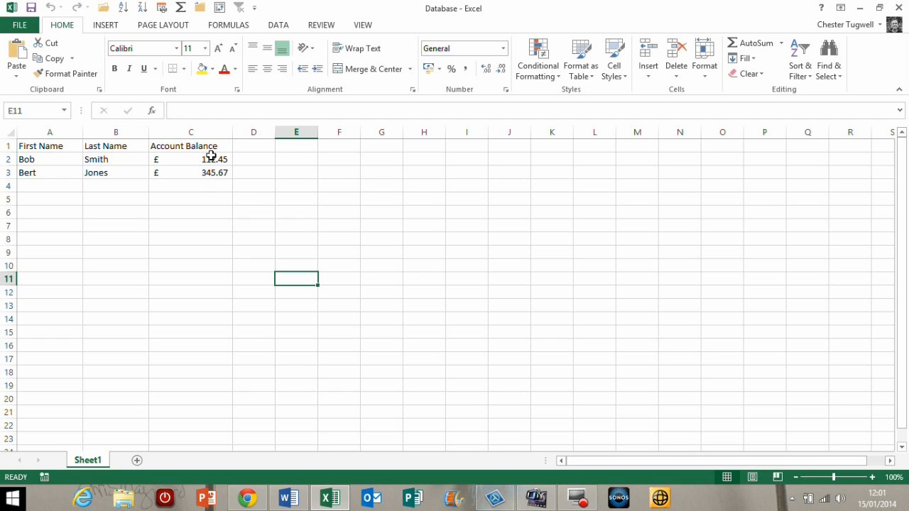
{"action": "mouse_move", "coordinate": [225, 167]}
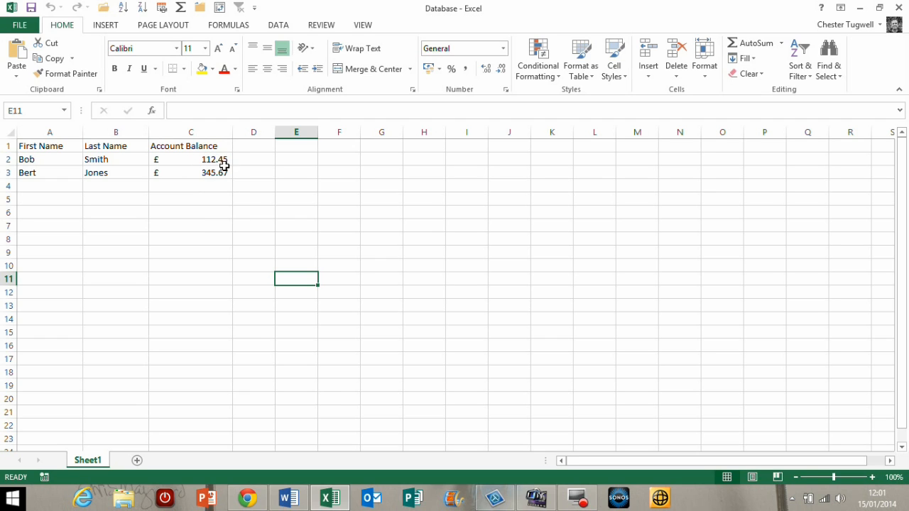
{"action": "mouse_move", "coordinate": [380, 164]}
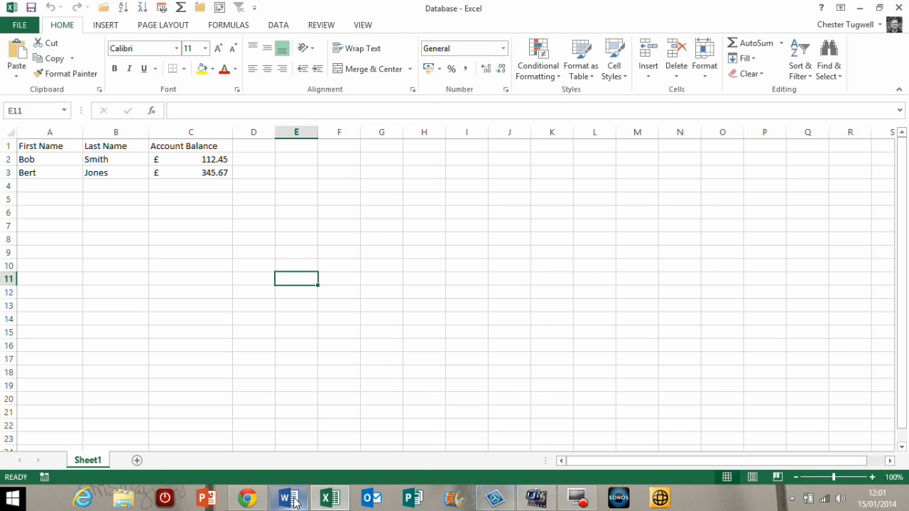
Step: Preview Bob Smith's merged letter in Word, where the balance shows as 112.45
{"action": "left_click", "coordinate": [287, 497]}
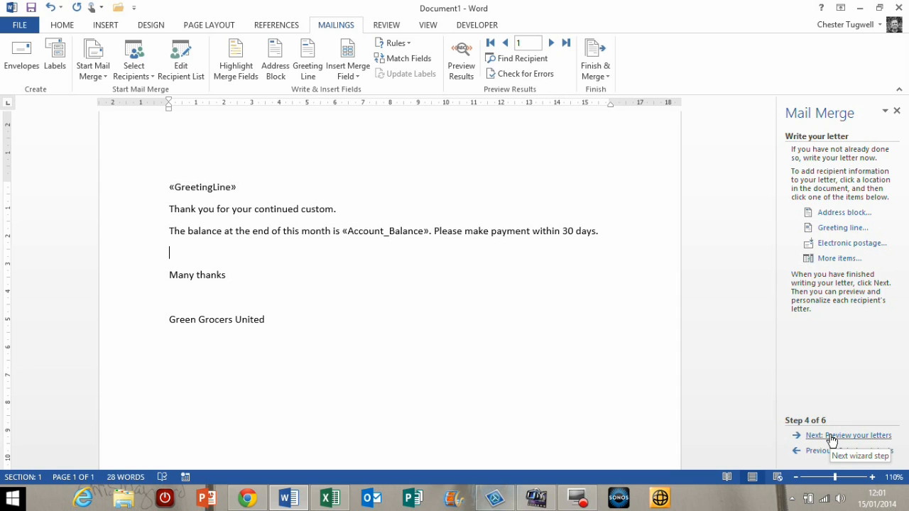
{"action": "left_click", "coordinate": [850, 436]}
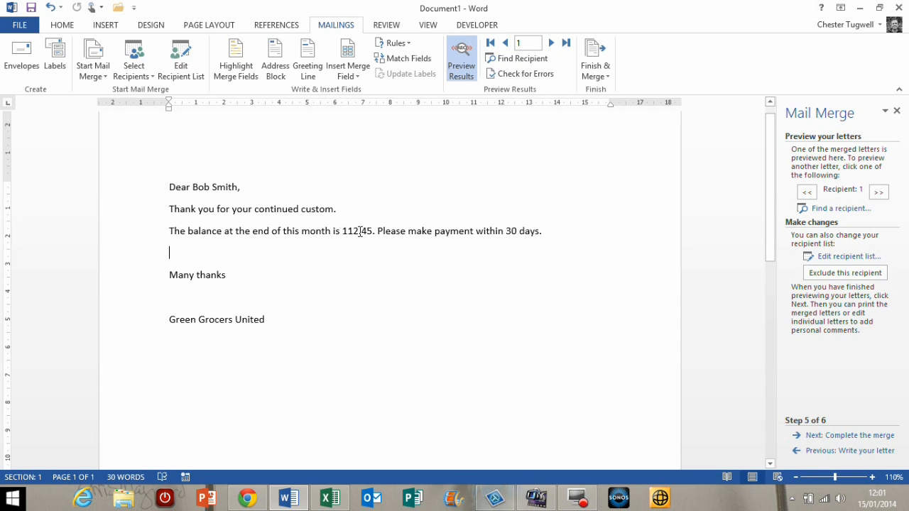
{"action": "mouse_move", "coordinate": [366, 257]}
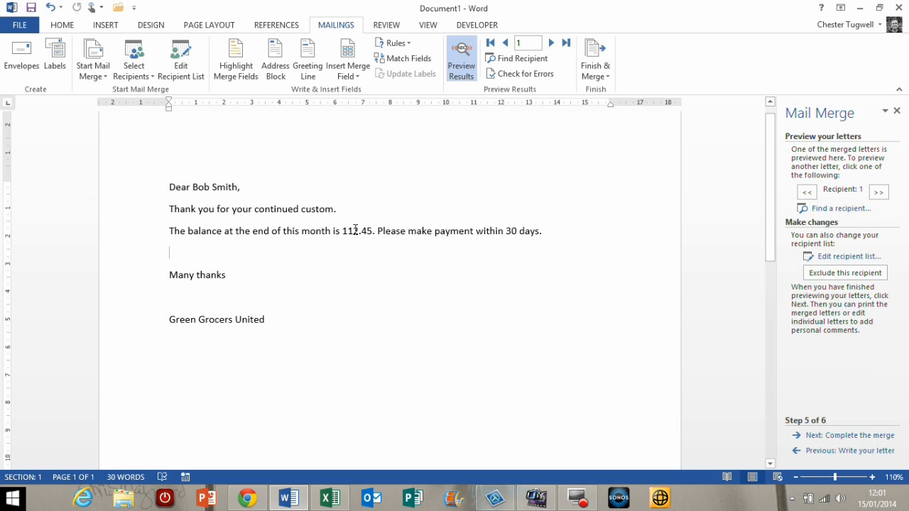
Step: Toggle the 112.45 balance to its MERGEFIELD "Account_Balance" field code
{"action": "right_click", "coordinate": [353, 231]}
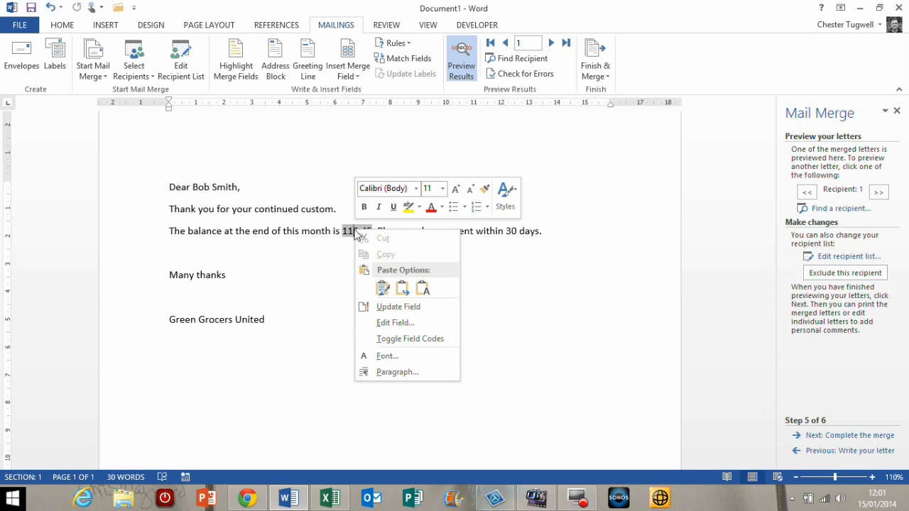
{"action": "left_click", "coordinate": [410, 338]}
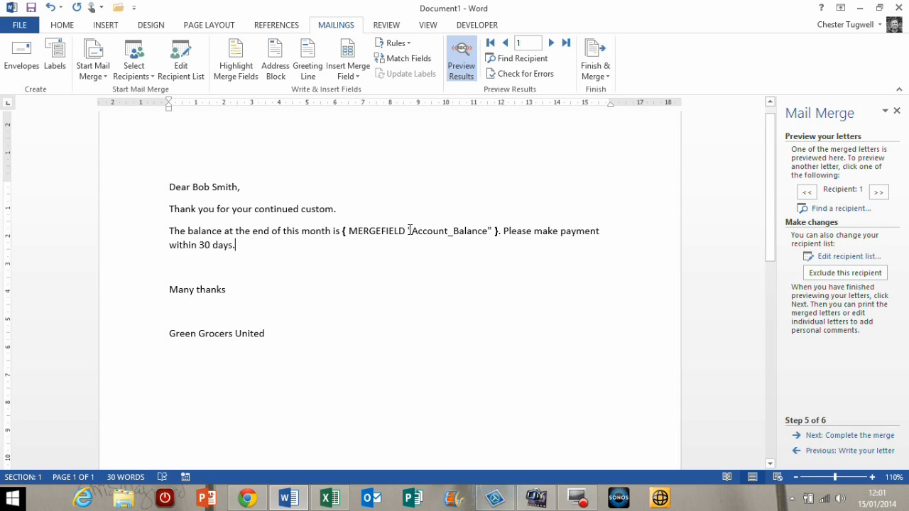
{"action": "mouse_move", "coordinate": [478, 231]}
{"action": "type", "text": "\\# £,#.00"}
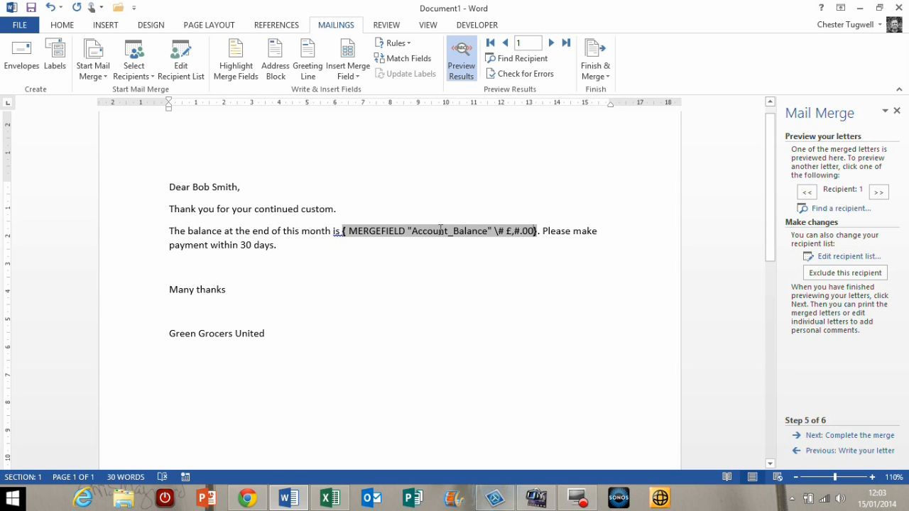
Step: Toggle the field code back so Bob Smith's letter reads £112.45
{"action": "right_click", "coordinate": [440, 230]}
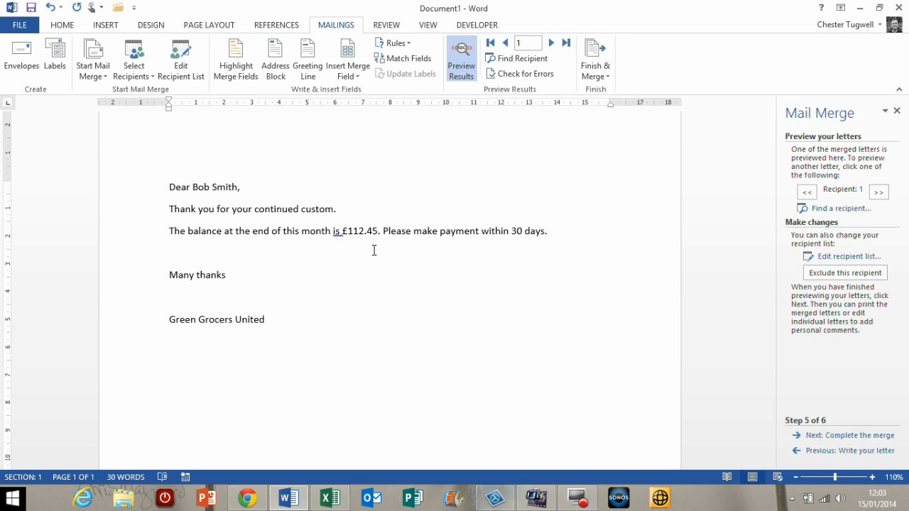
{"action": "left_click", "coordinate": [226, 275]}
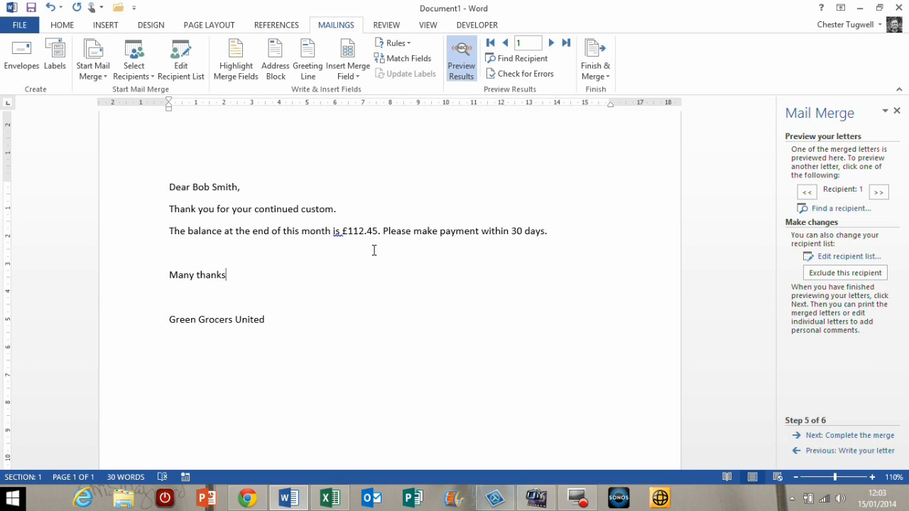